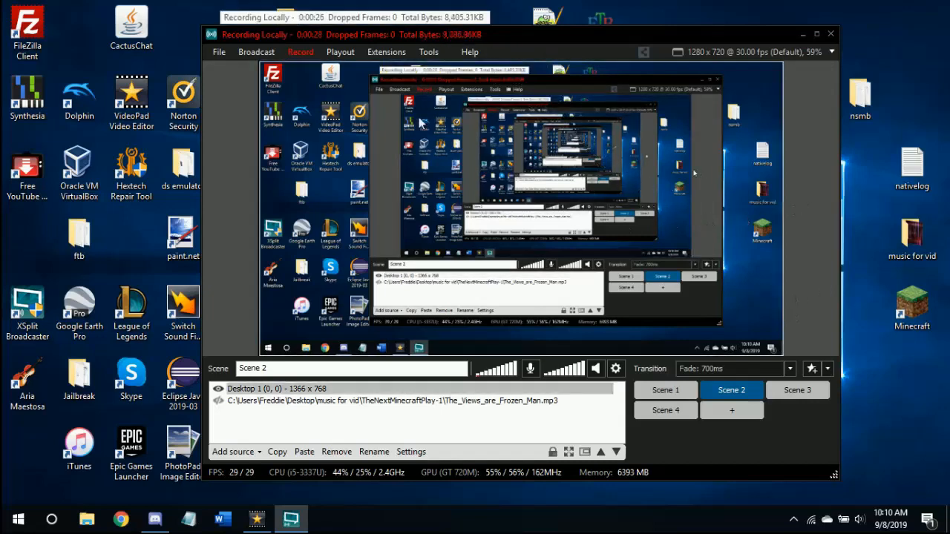
Switch to the iPhone and swipe to the home screen page holding Cydia, unc0ver and Filza
{"action": "left_click", "coordinate": [255, 52]}
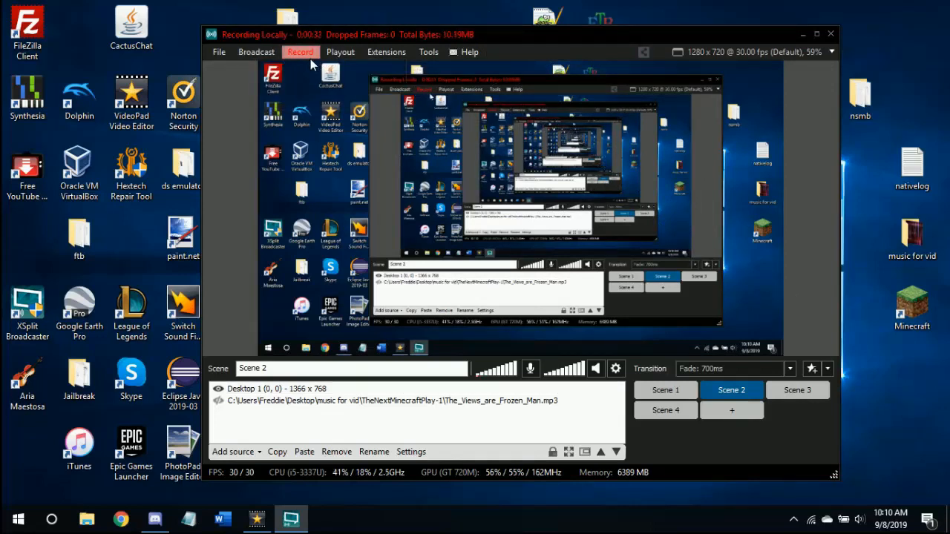
{"action": "left_click", "coordinate": [234, 451]}
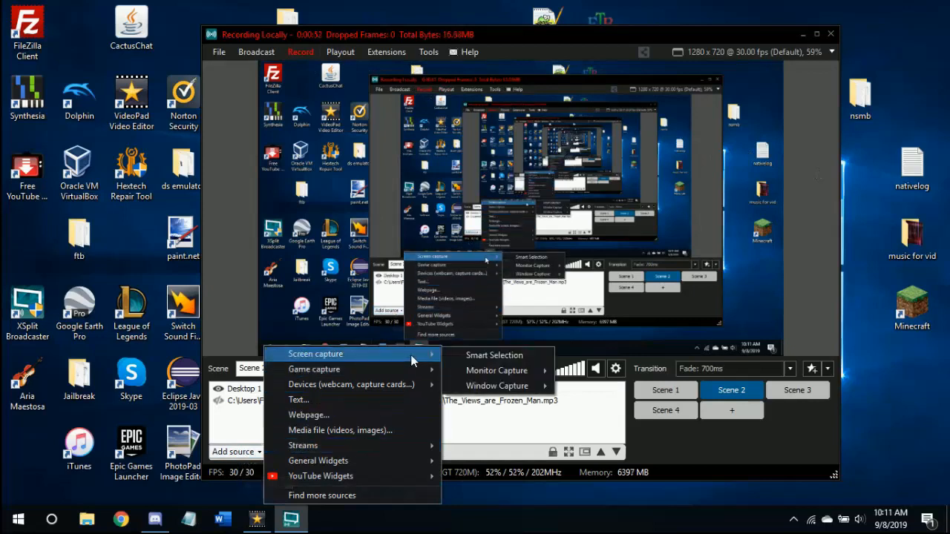
{"action": "mouse_move", "coordinate": [351, 385]}
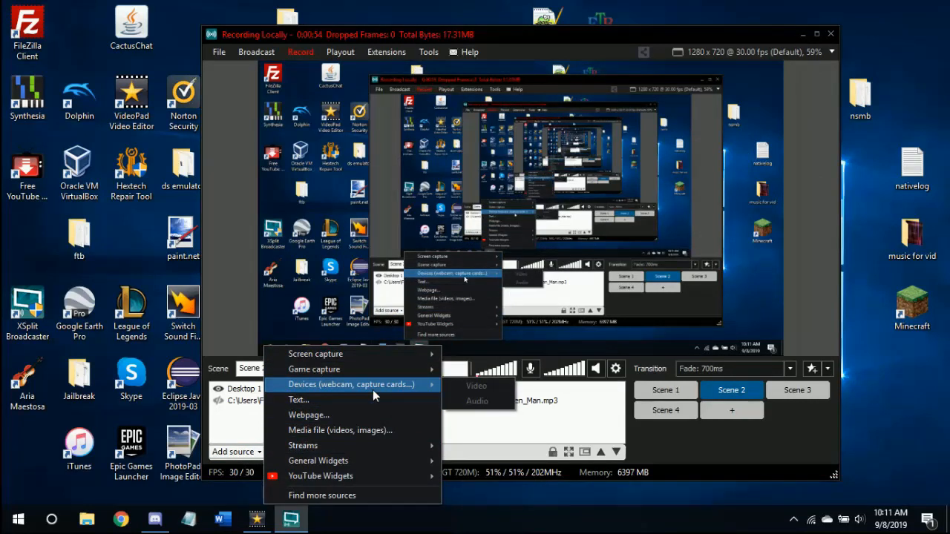
{"action": "mouse_move", "coordinate": [359, 399]}
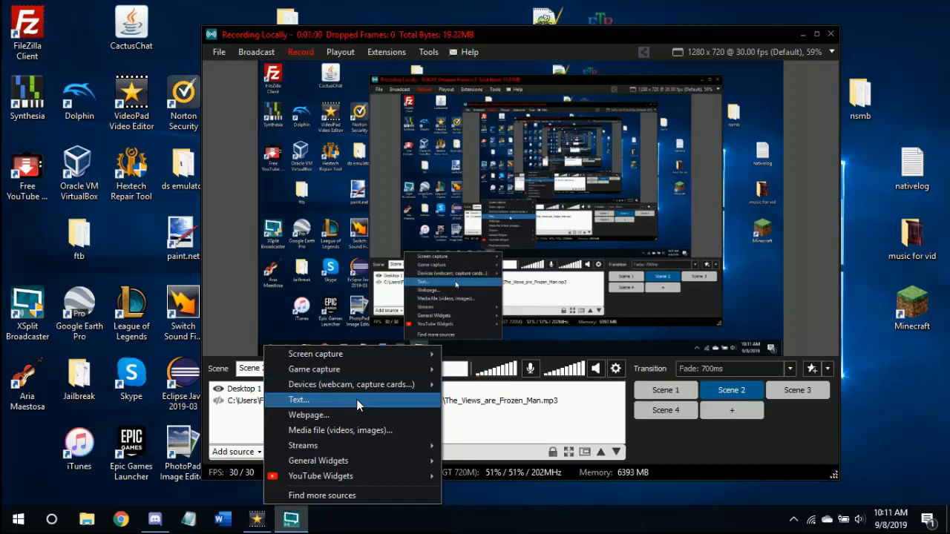
{"action": "mouse_move", "coordinate": [344, 430]}
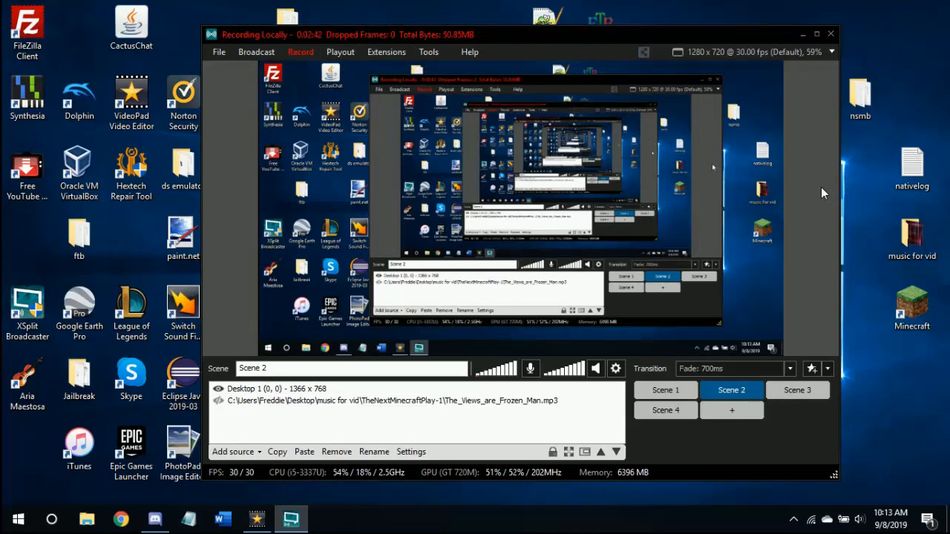
{"action": "mouse_move", "coordinate": [822, 279]}
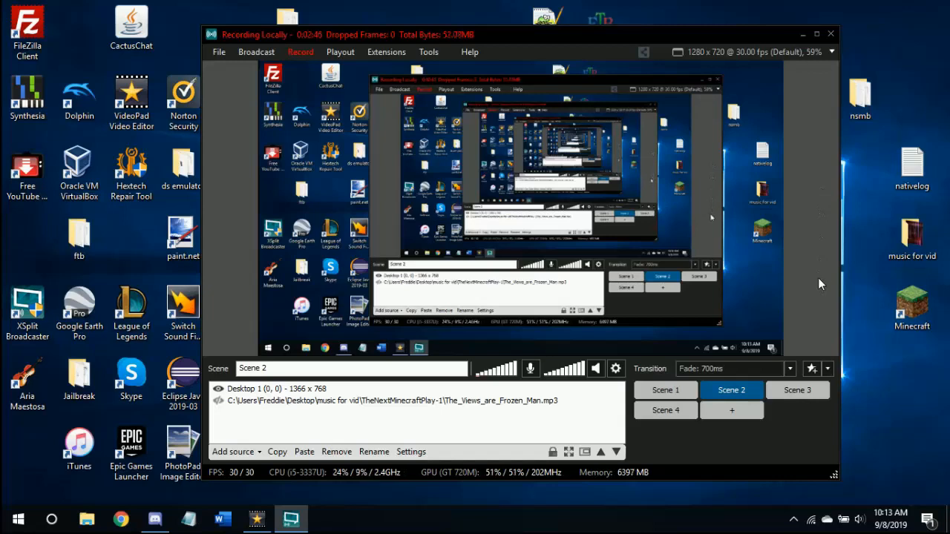
{"action": "mouse_move", "coordinate": [816, 287]}
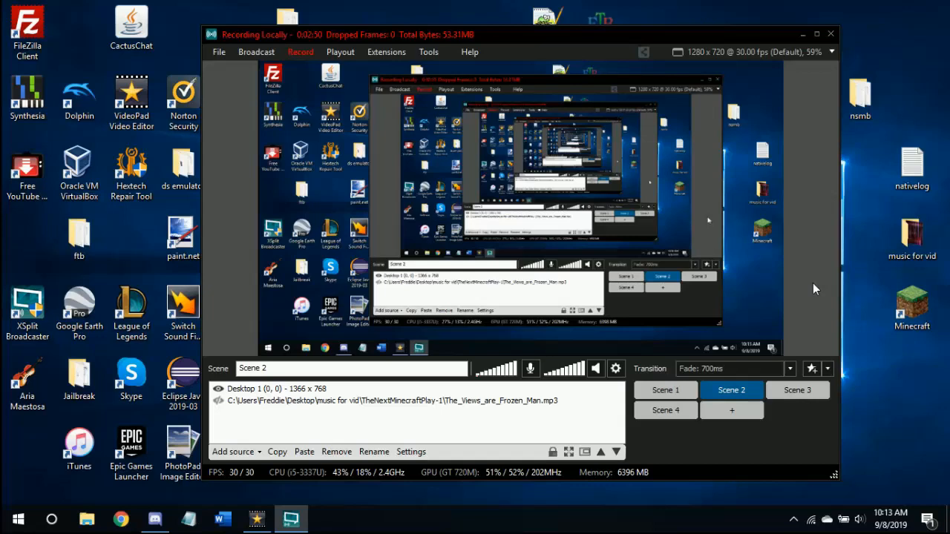
{"action": "mouse_move", "coordinate": [815, 308]}
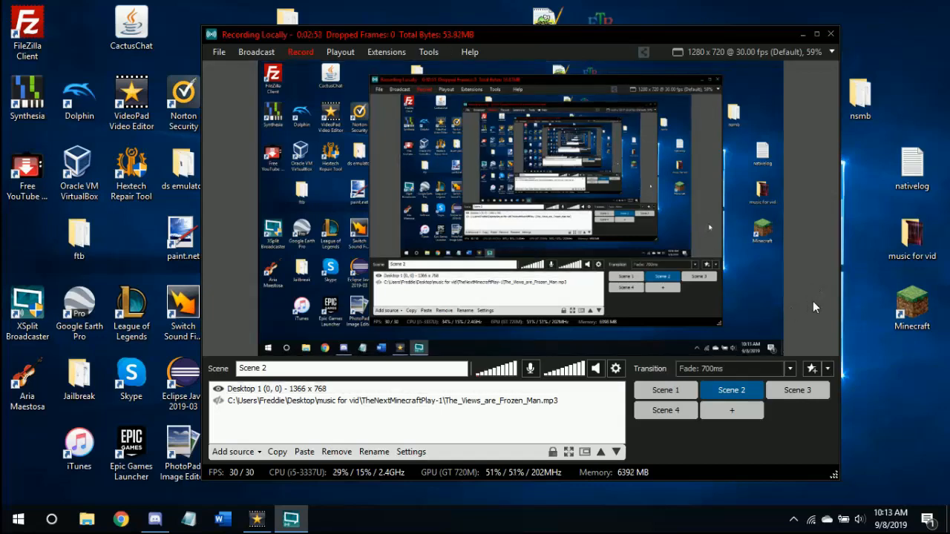
{"action": "mouse_move", "coordinate": [798, 171]}
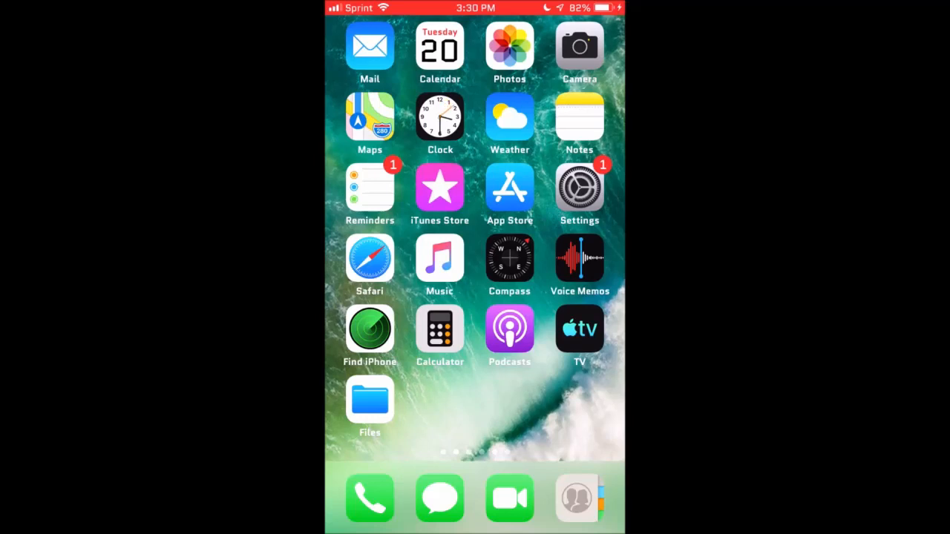
{"action": "scroll", "scroll_direction": "left", "scroll_amount": 3}
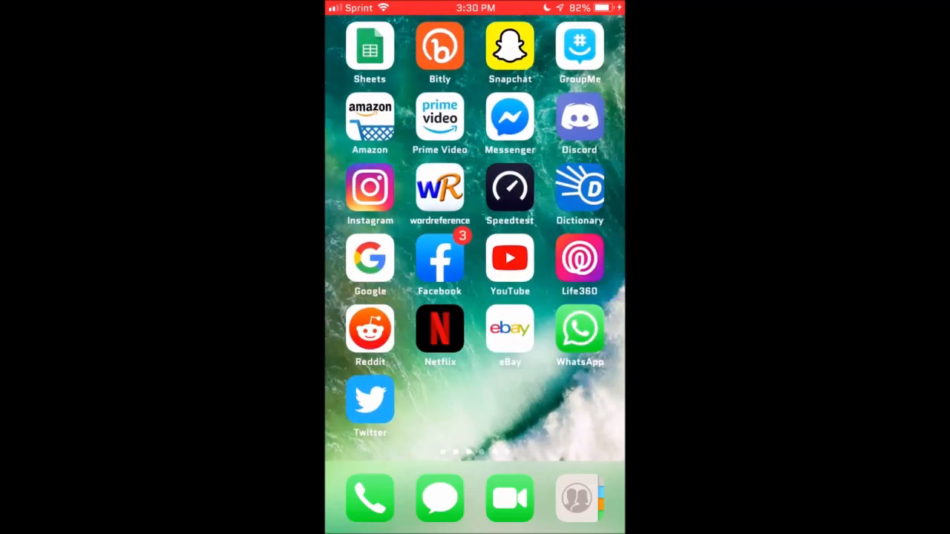
{"action": "scroll", "scroll_direction": "left", "scroll_amount": 3}
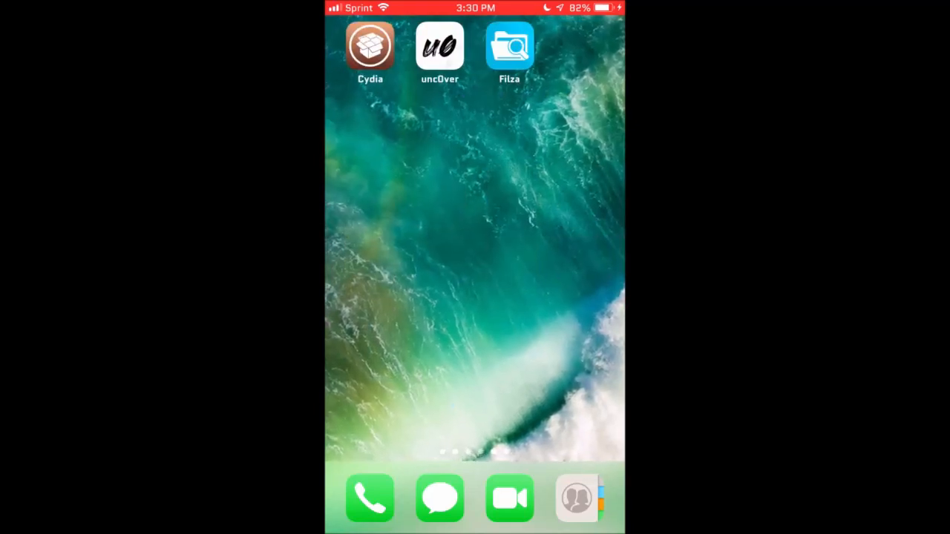
Browse Cydia sources for the Baw Repo (repo.rpgfarm.com) that provides A-Font
{"action": "left_click", "coordinate": [369, 46]}
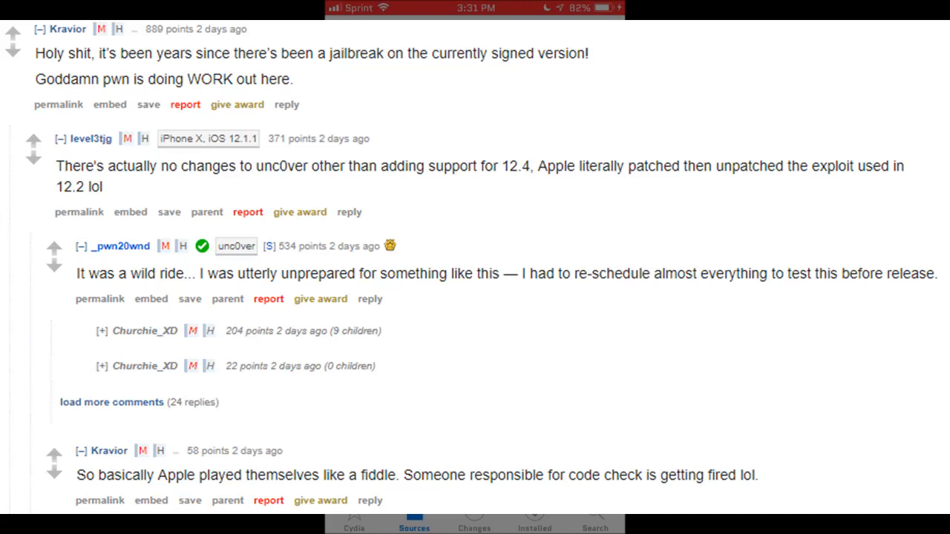
{"action": "left_click", "coordinate": [414, 515]}
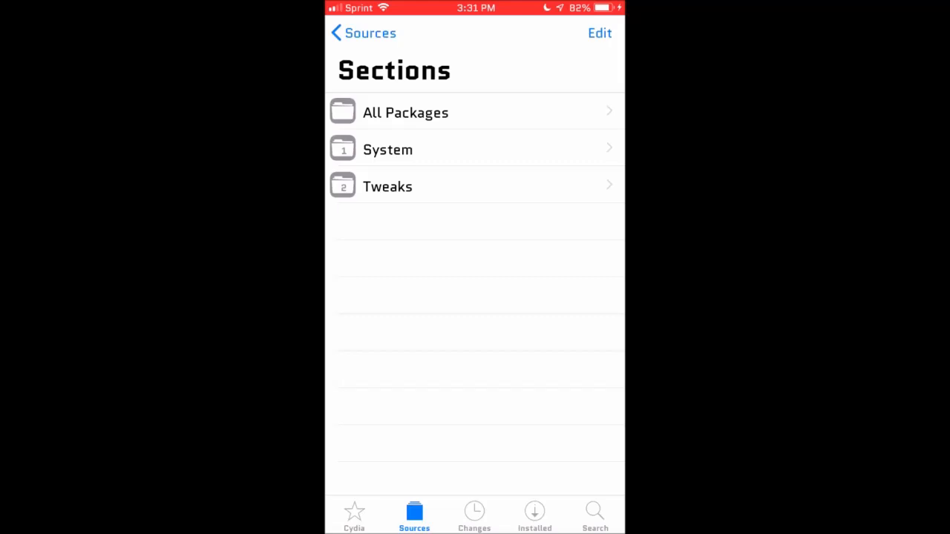
{"action": "left_click", "coordinate": [362, 33]}
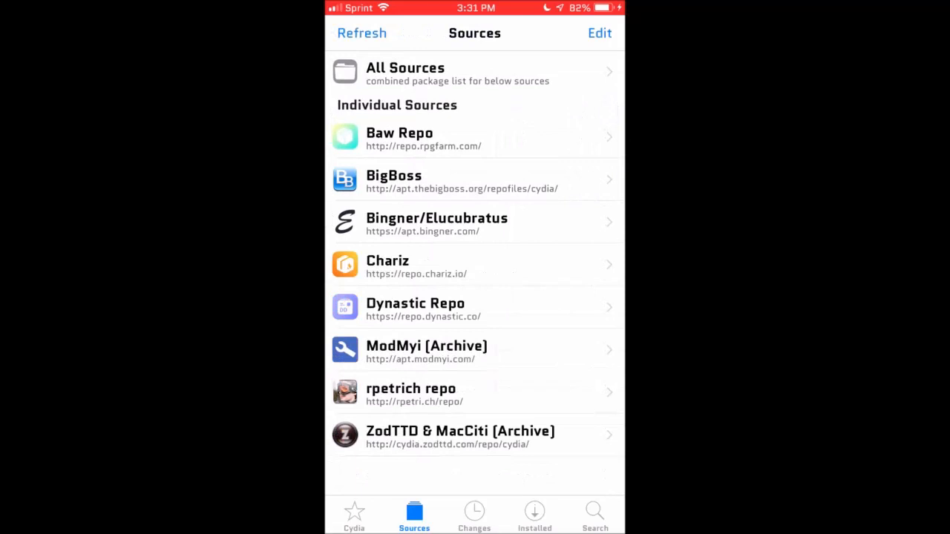
{"action": "scroll", "scroll_direction": "down", "scroll_amount": 3}
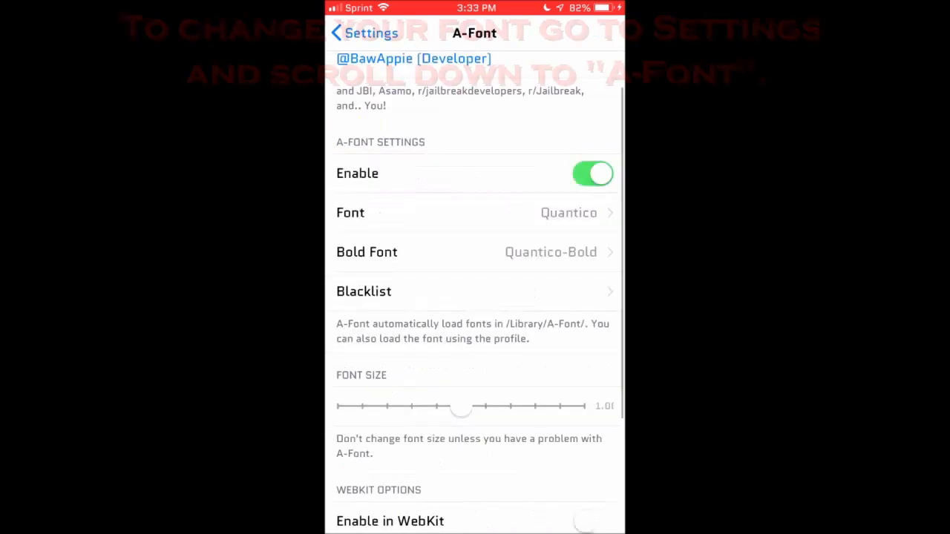
{"action": "left_click", "coordinate": [475, 213]}
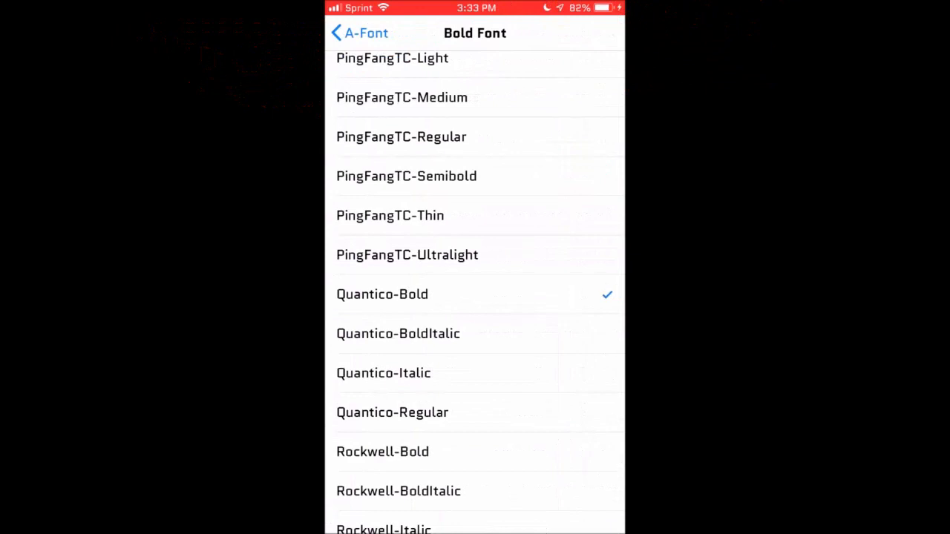
{"action": "left_click", "coordinate": [359, 33]}
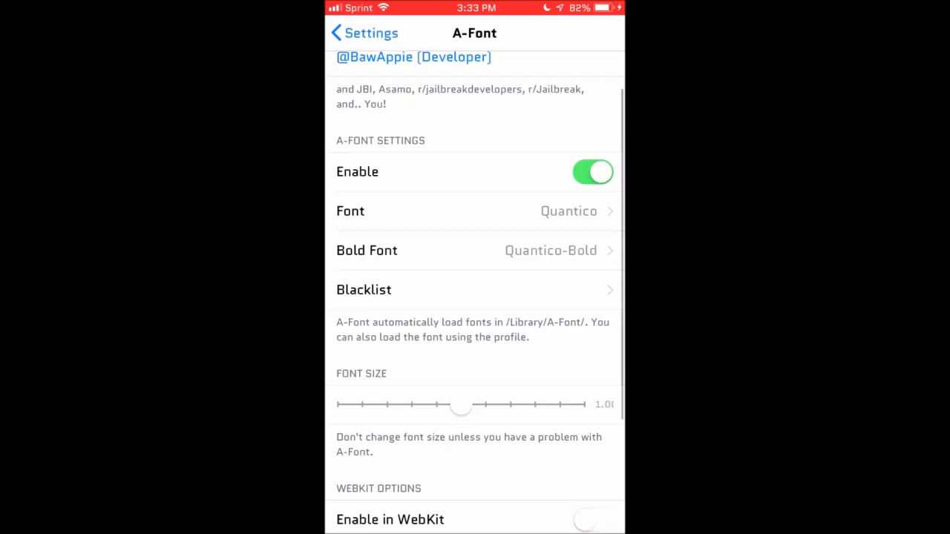
{"action": "scroll", "scroll_direction": "down", "scroll_amount": 3}
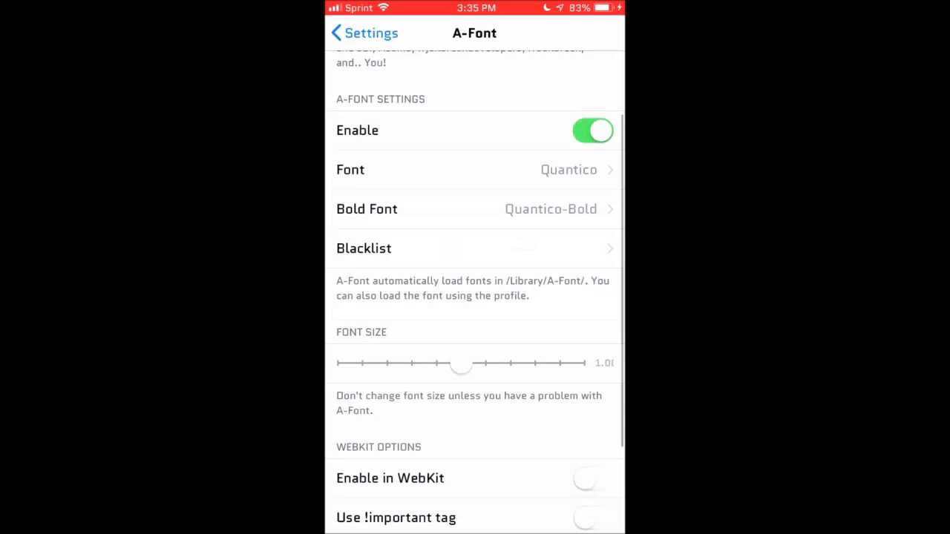
Browse the regular and bold font lists in A-Font settings, then leave for the Lato download page
{"action": "left_click", "coordinate": [474, 169]}
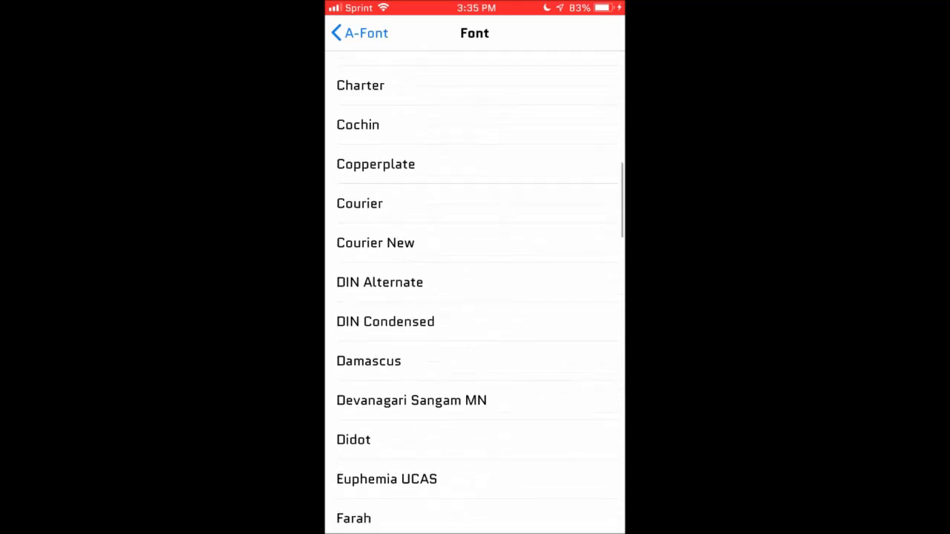
{"action": "scroll", "scroll_direction": "down", "scroll_amount": 3}
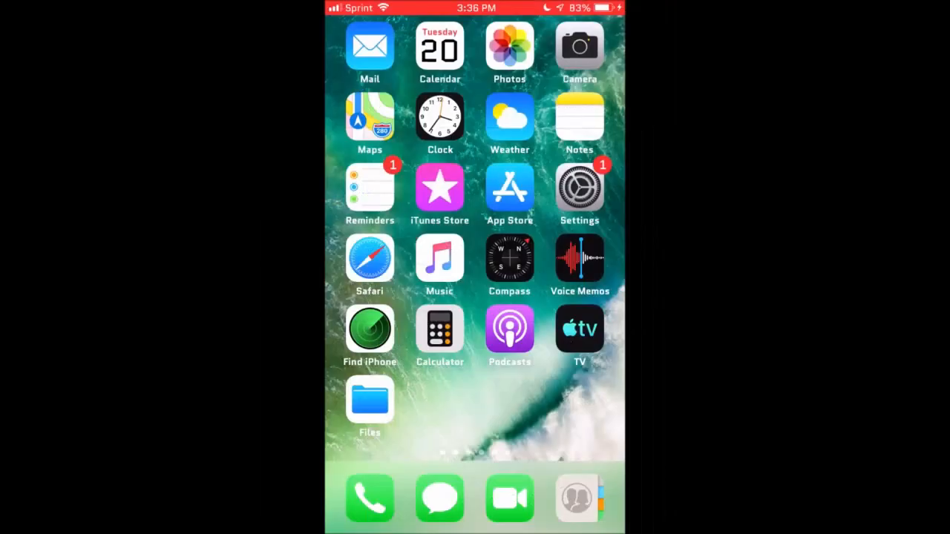
{"action": "left_click", "coordinate": [579, 118]}
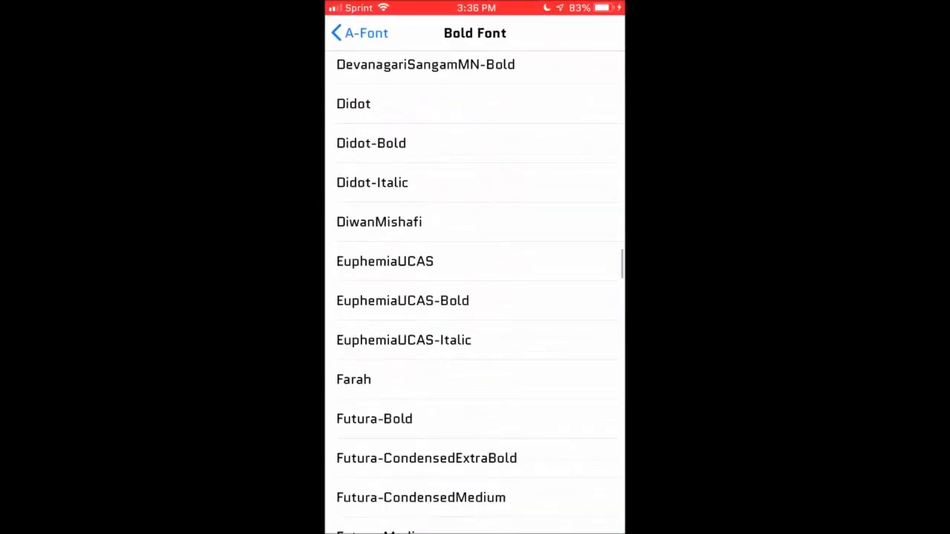
{"action": "scroll", "scroll_direction": "down", "scroll_amount": 3}
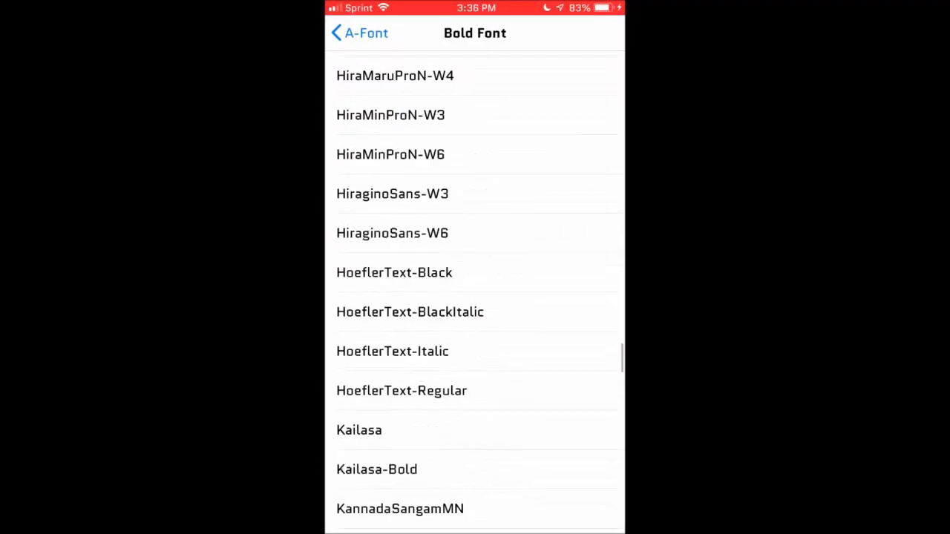
{"action": "left_click", "coordinate": [359, 33]}
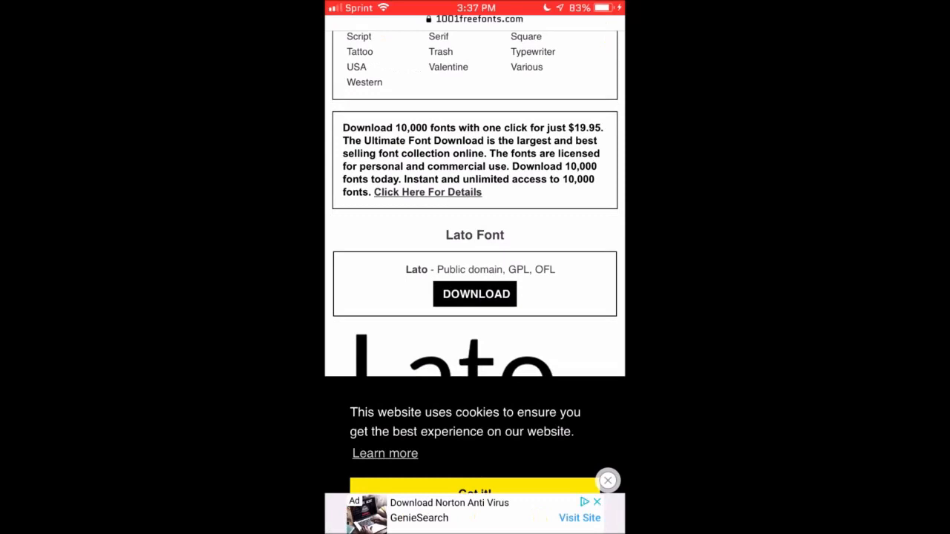
Download the lato.zip archive from 1001freefonts.com in Safari until Open in Filza is offered
{"action": "scroll", "scroll_direction": "down", "scroll_amount": 3}
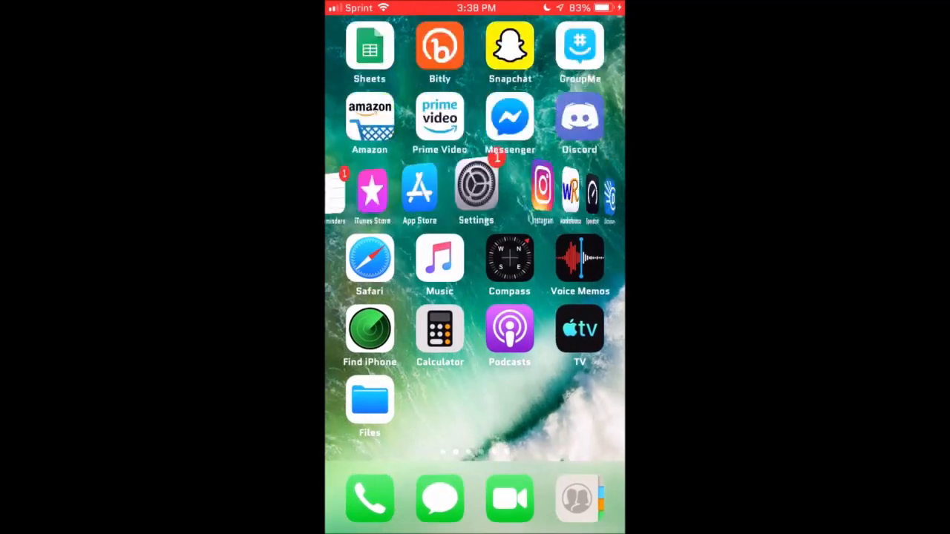
{"action": "scroll", "scroll_direction": "left", "scroll_amount": 3}
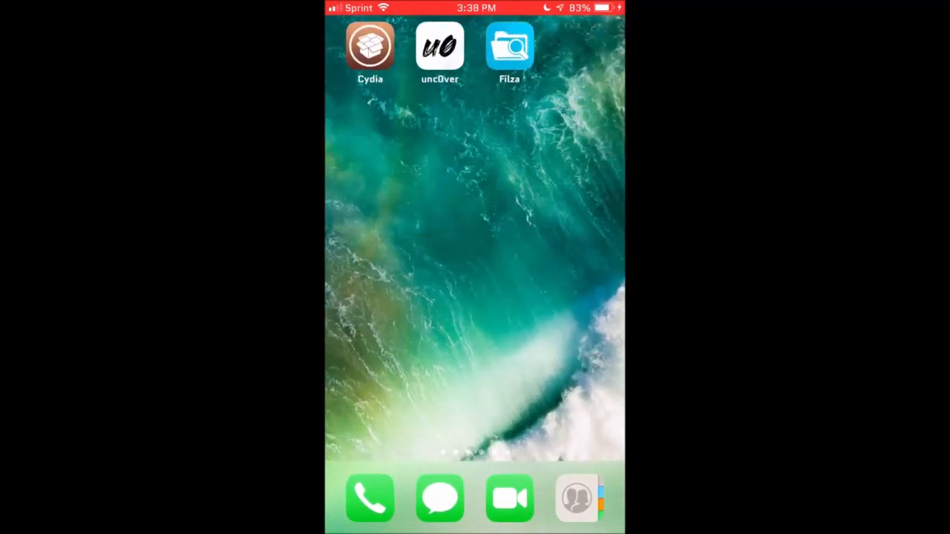
{"action": "scroll", "scroll_direction": "left", "scroll_amount": 3}
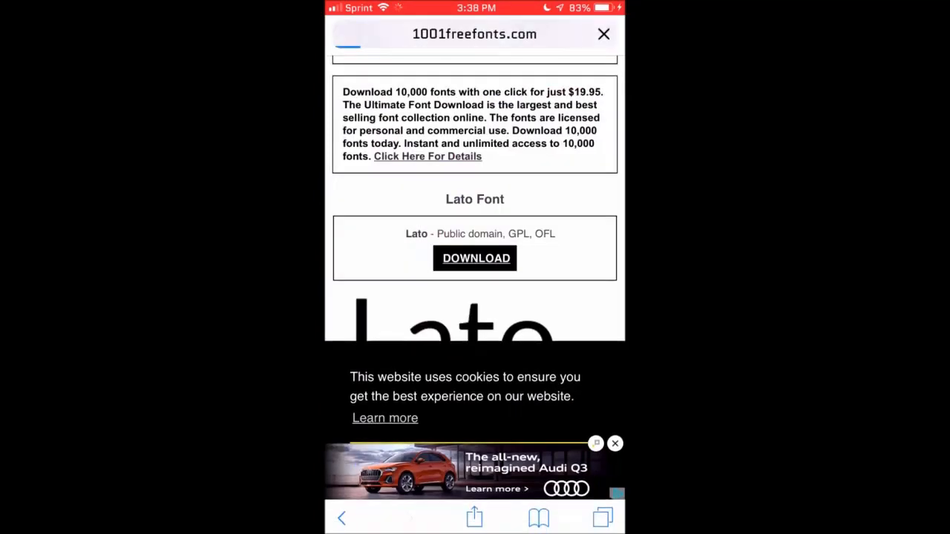
{"action": "left_click", "coordinate": [475, 258]}
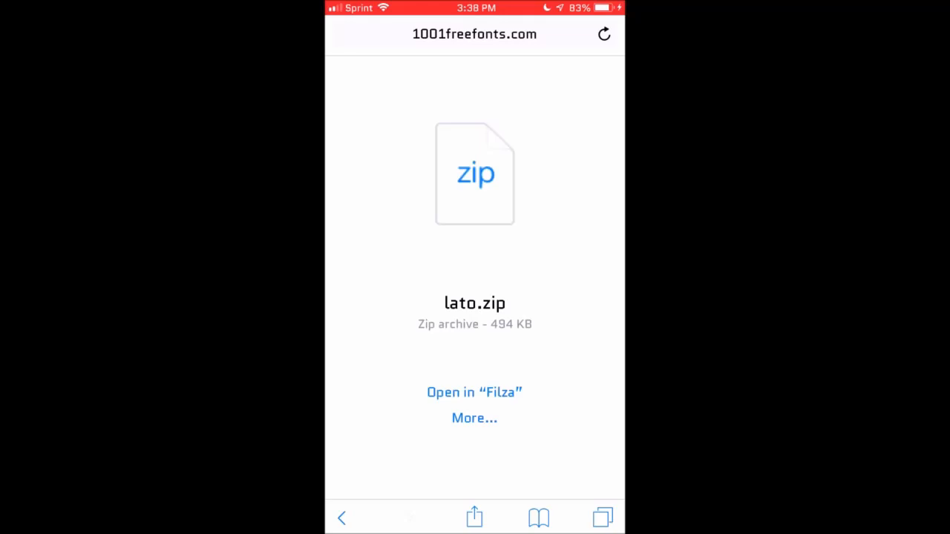
Extract lato.zip in Filza, copy the ten Lato .ttf files and go up to /var/mobile
{"action": "left_click", "coordinate": [475, 391]}
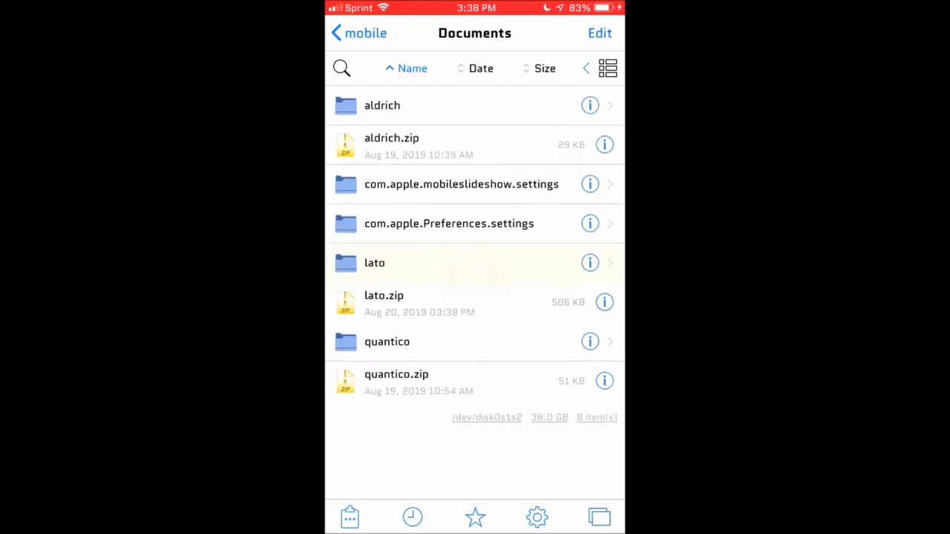
{"action": "left_click", "coordinate": [374, 262]}
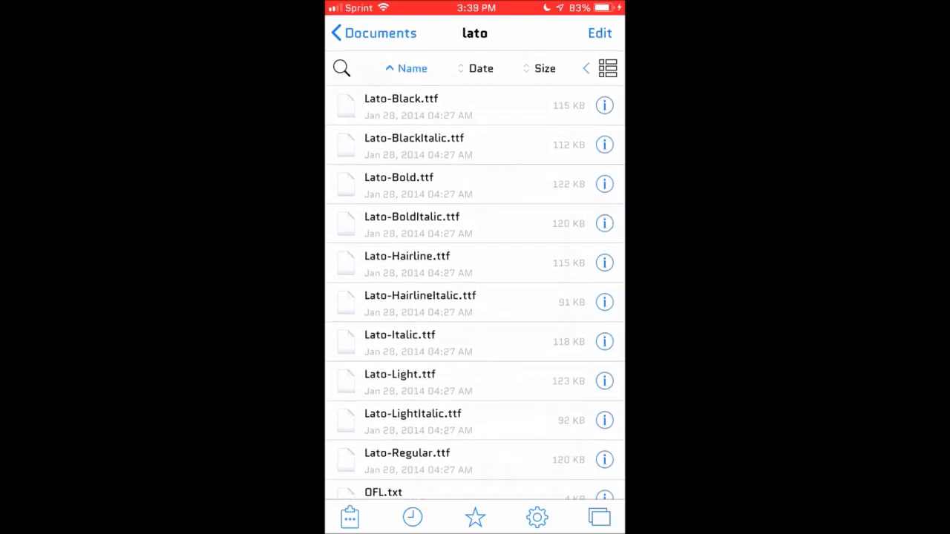
{"action": "left_click", "coordinate": [599, 33]}
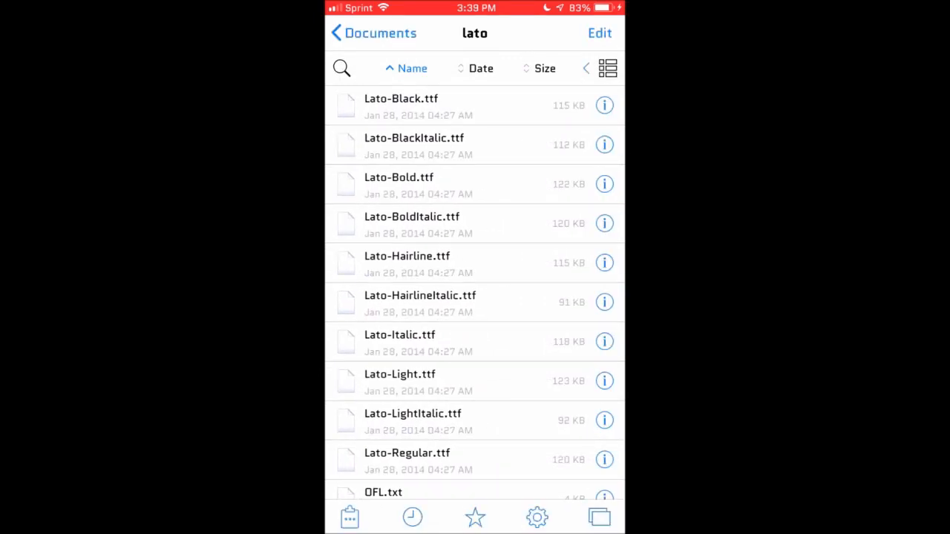
{"action": "left_click", "coordinate": [600, 33]}
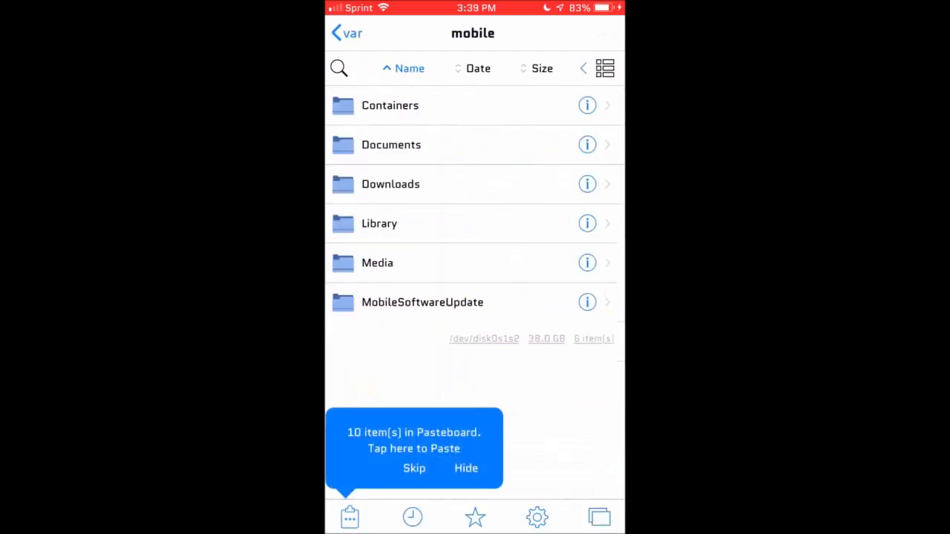
Paste the Lato .ttf files into /Library/A-Font beside Aldrich-Regular.ttf
{"action": "left_click", "coordinate": [344, 33]}
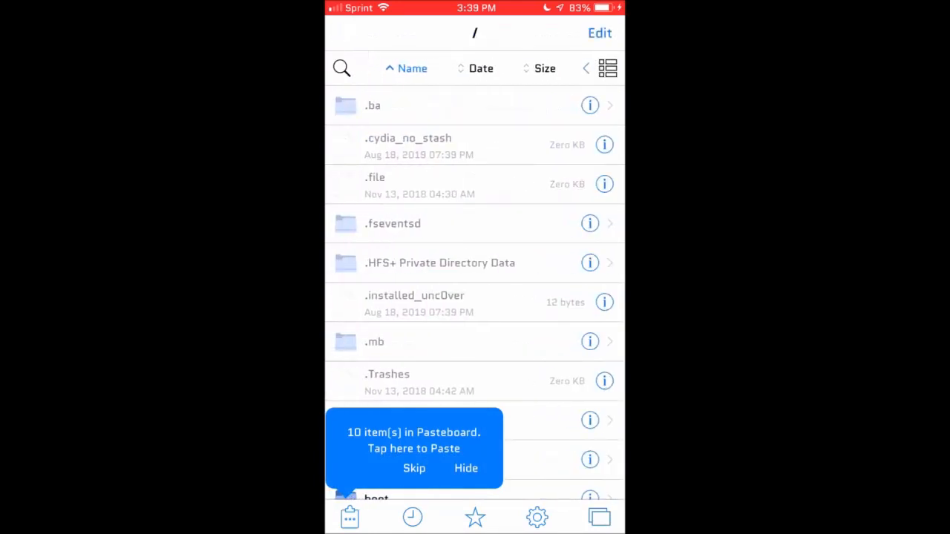
{"action": "scroll", "scroll_direction": "down", "scroll_amount": 3}
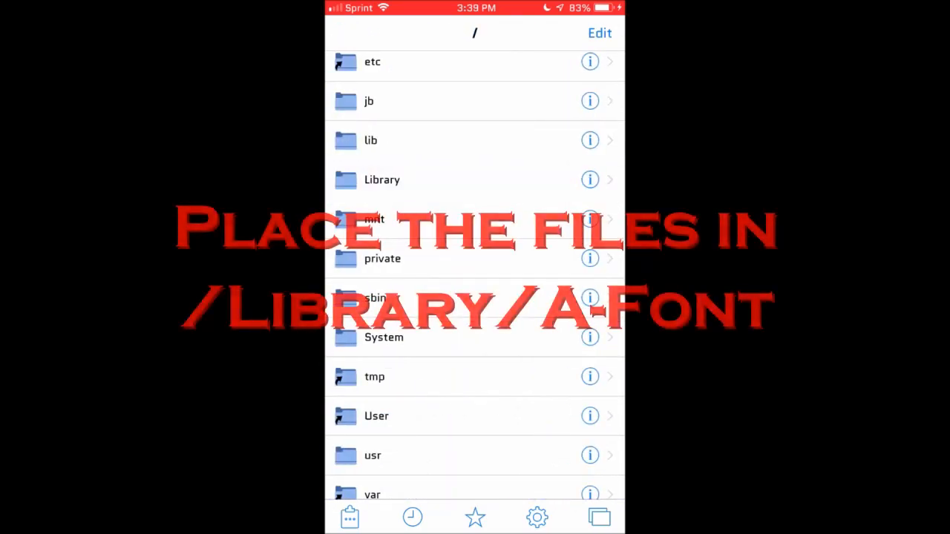
{"action": "left_click", "coordinate": [381, 180]}
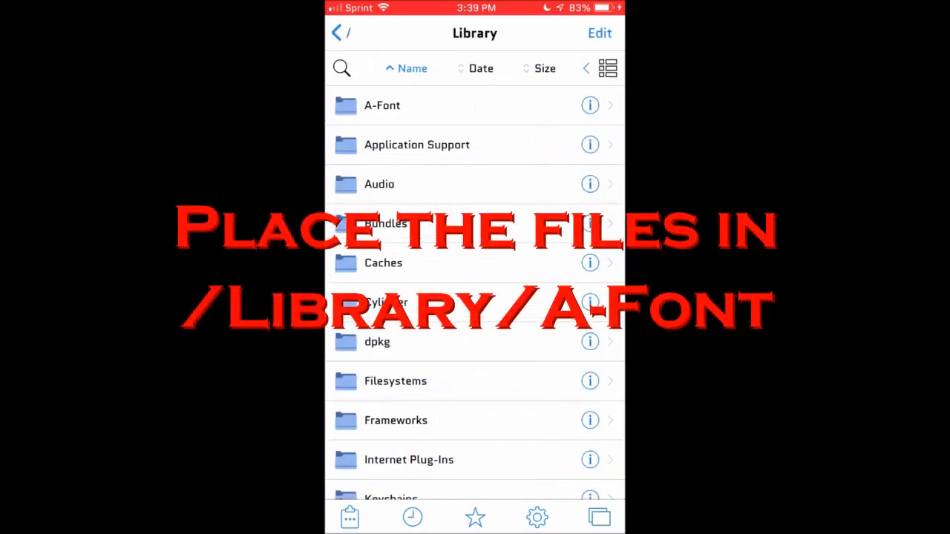
{"action": "left_click", "coordinate": [381, 104]}
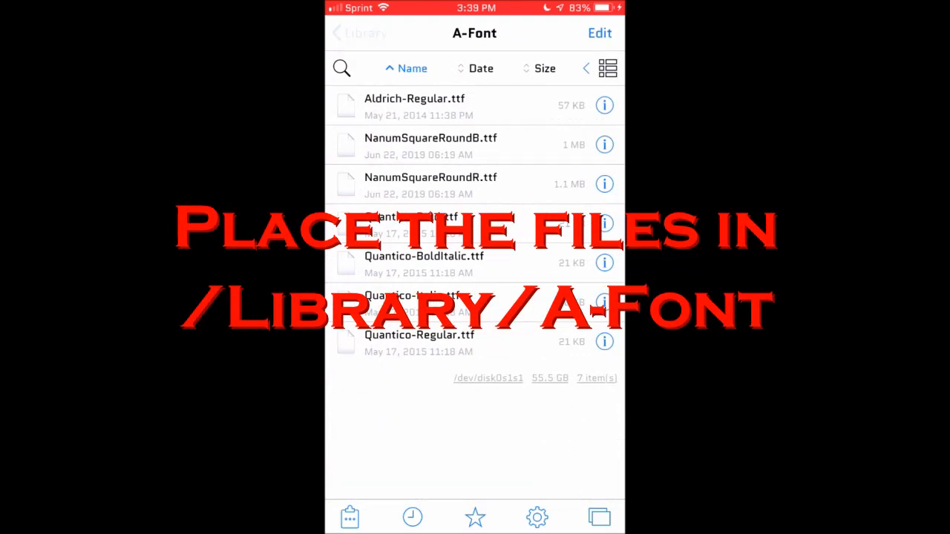
{"action": "left_click", "coordinate": [338, 33]}
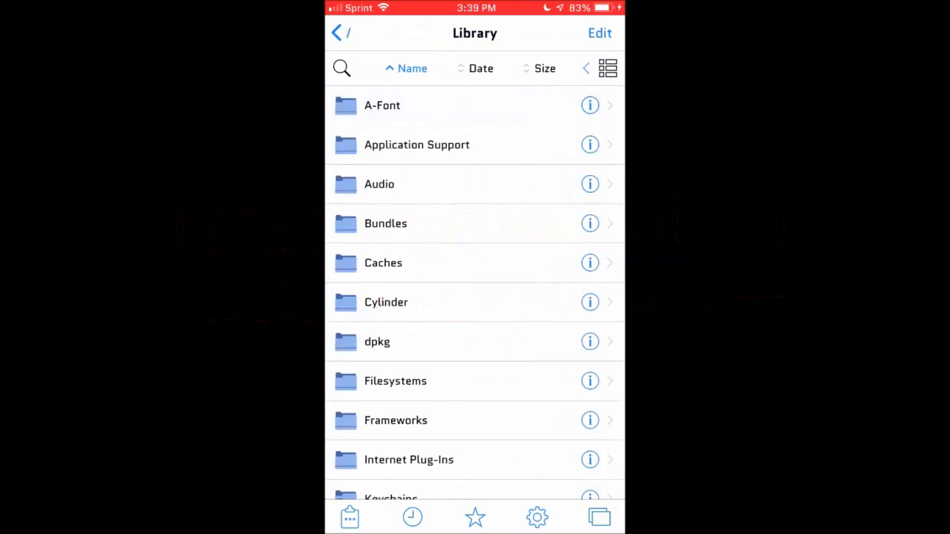
{"action": "left_click", "coordinate": [381, 103]}
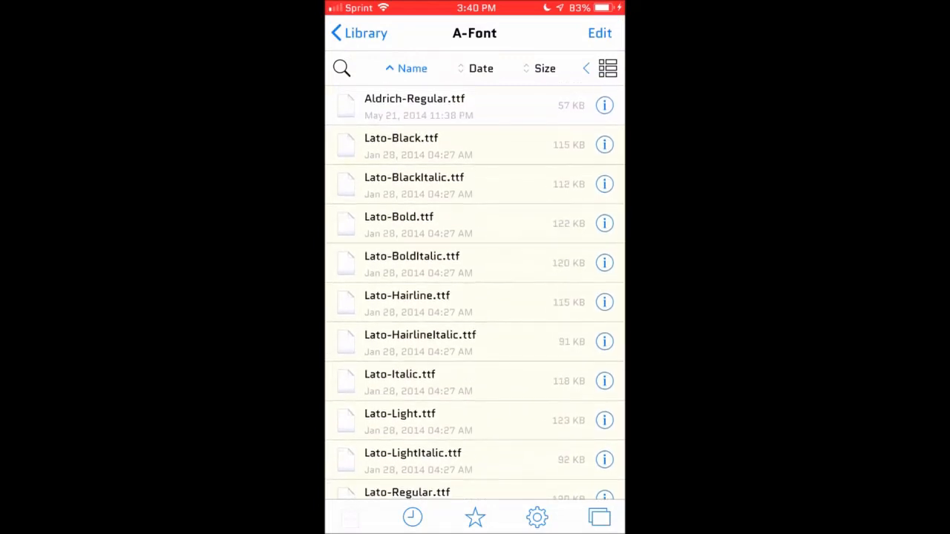
Choose Lato as the regular font in the A-Font list and return to the home screen
{"action": "key", "text": "home"}
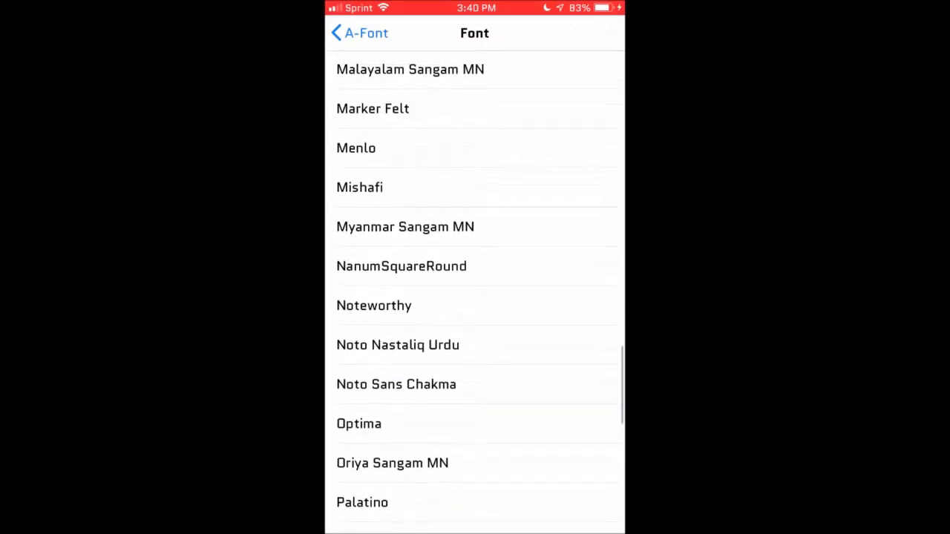
{"action": "scroll", "scroll_direction": "down", "scroll_amount": 3}
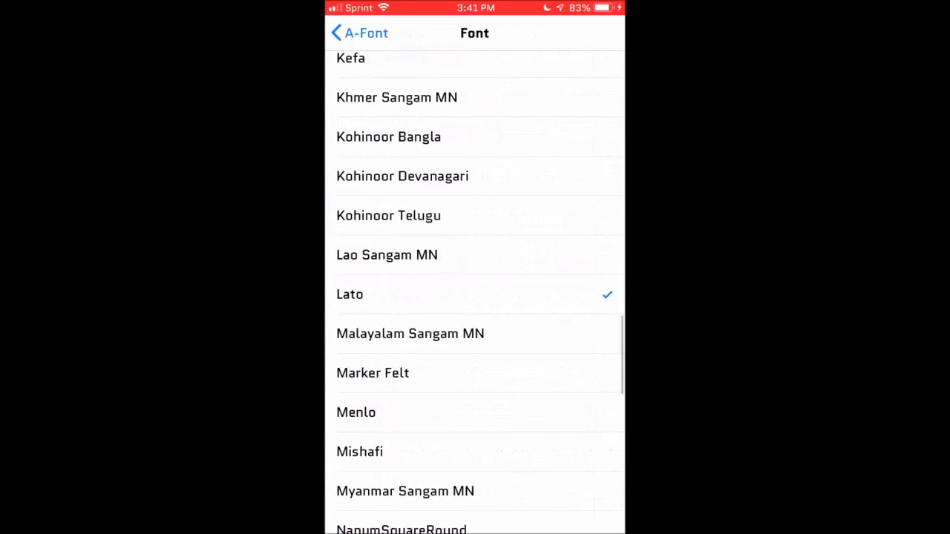
{"action": "scroll", "scroll_direction": "down", "scroll_amount": 3}
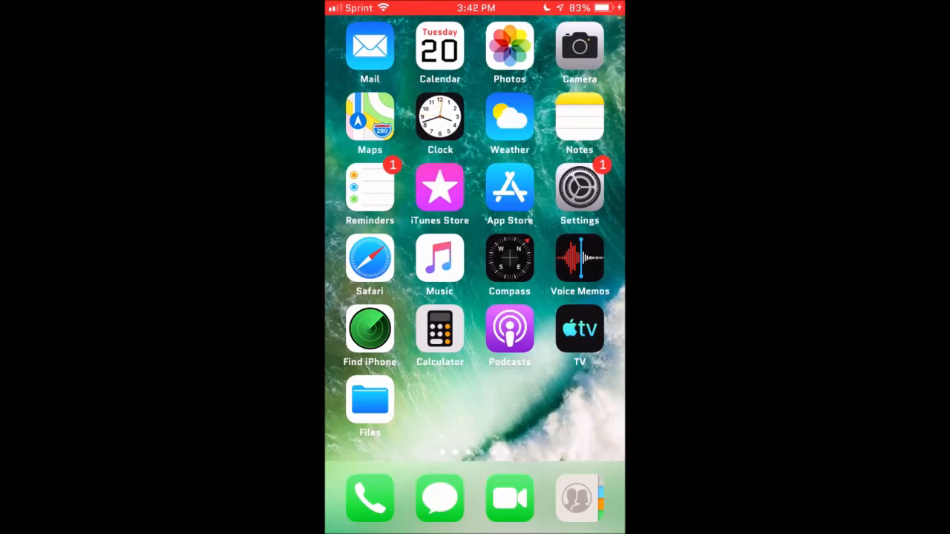
Confirm A-Font is enabled, then view Voice Memos' recording screen in the Lato typeface
{"action": "scroll", "scroll_direction": "left", "scroll_amount": 3}
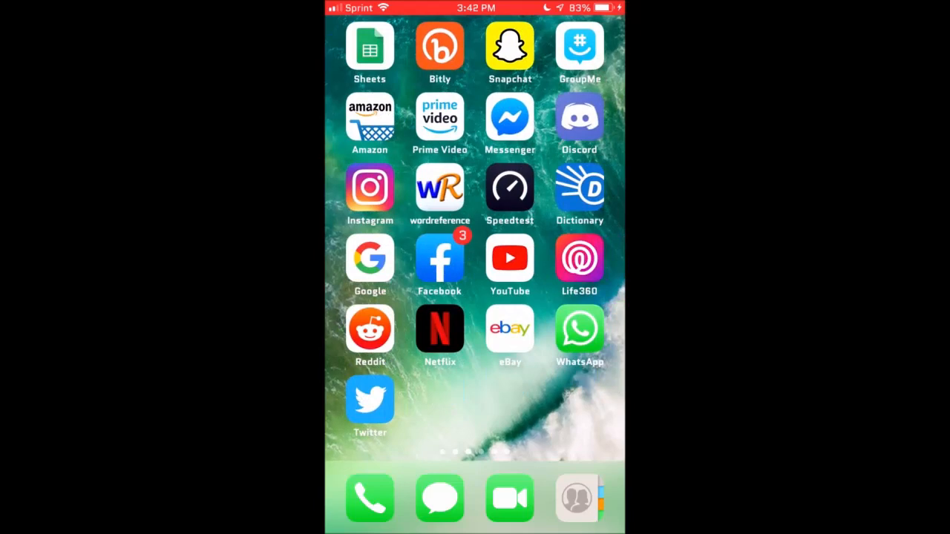
{"action": "scroll", "scroll_direction": "right", "scroll_amount": 3}
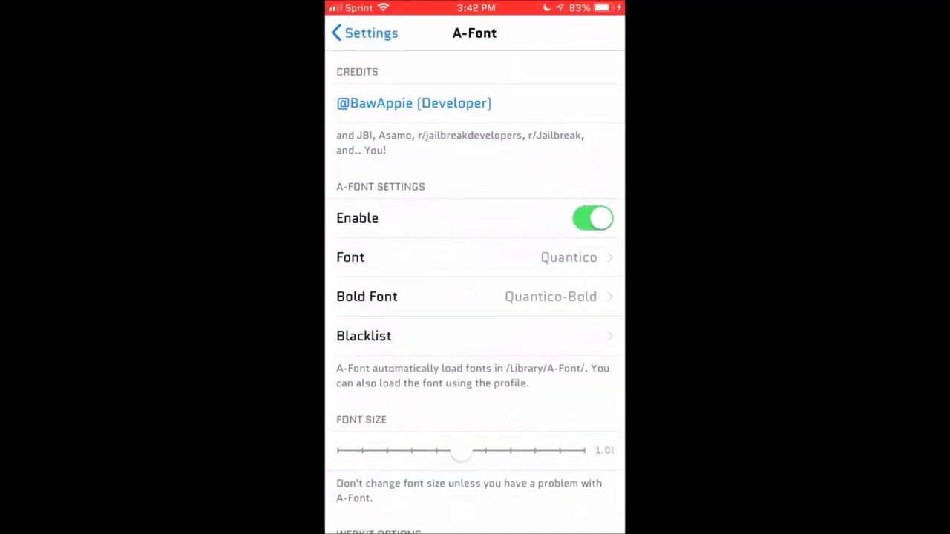
{"action": "scroll", "scroll_direction": "down", "scroll_amount": 3}
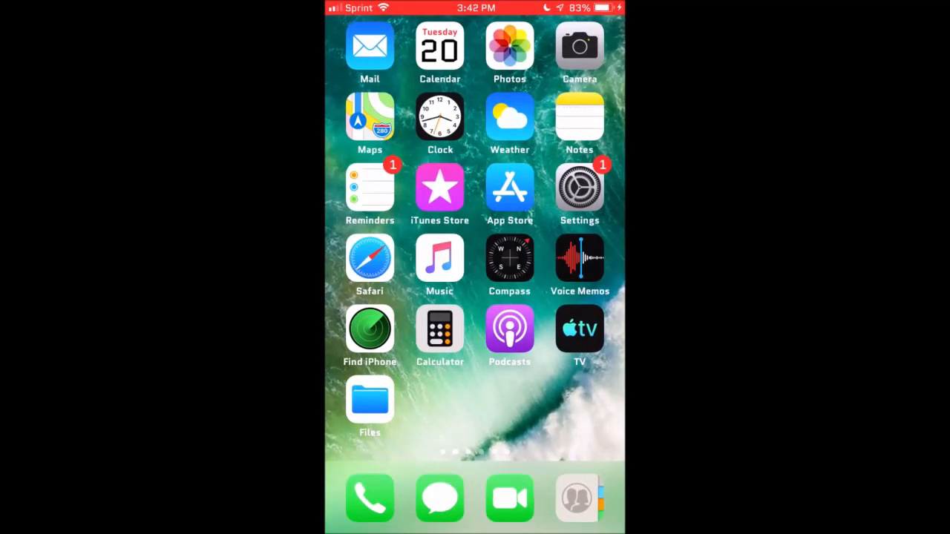
{"action": "left_click", "coordinate": [579, 258]}
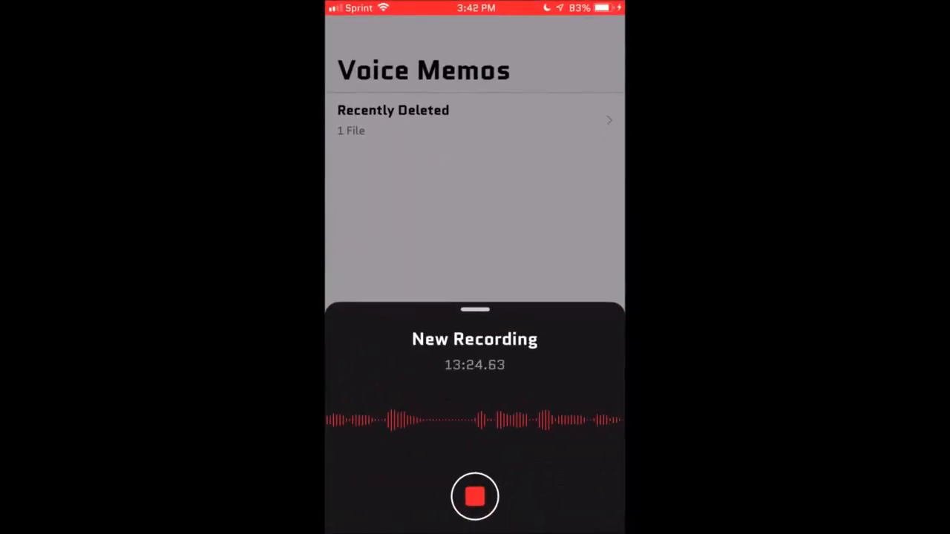